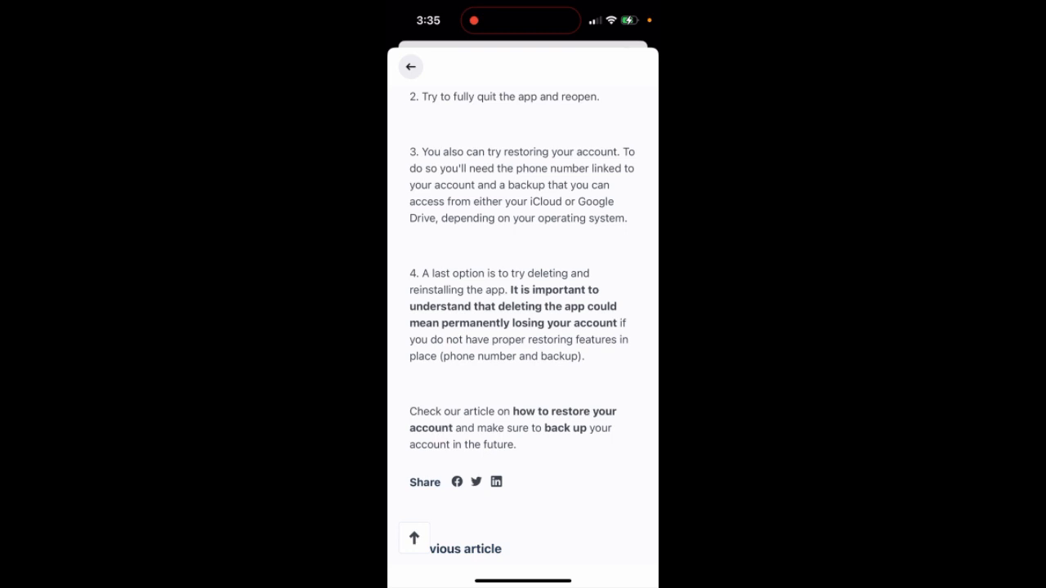
pyautogui.scroll(-3)
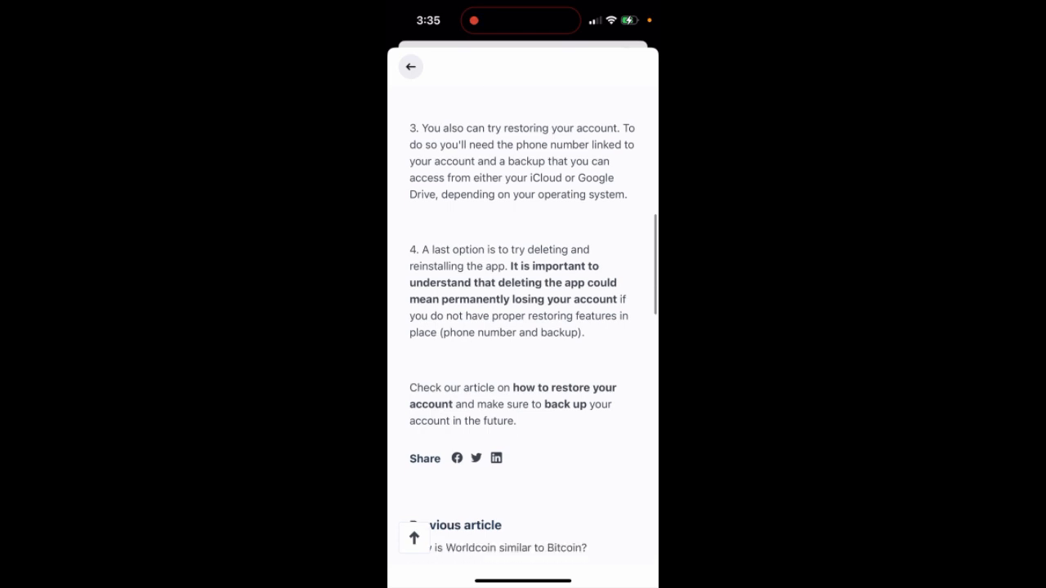